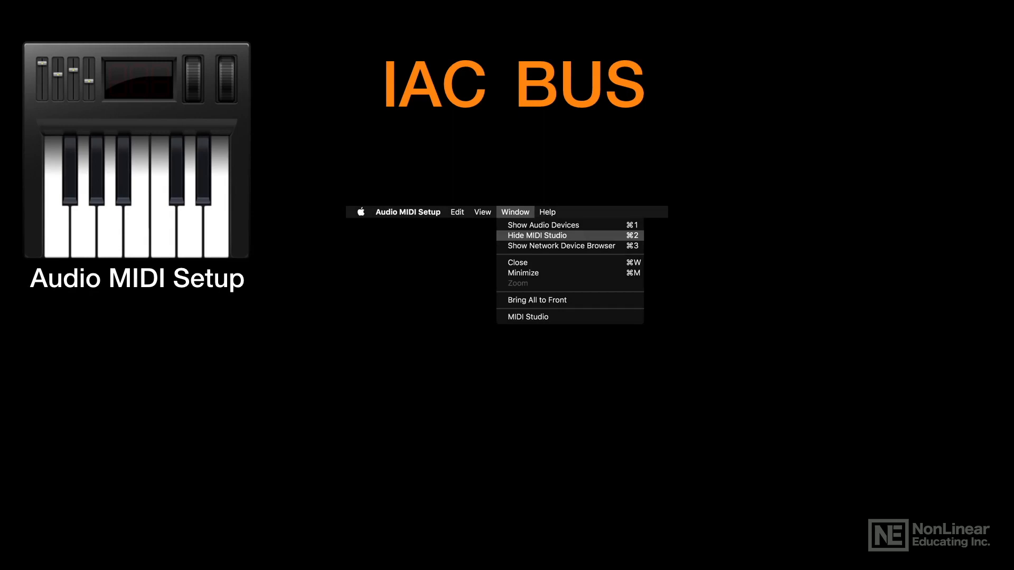
Reveal the MIDI Studio window image with the orange arrow pointing at IAC Driver.
{"action": "left_click", "coordinate": [527, 315]}
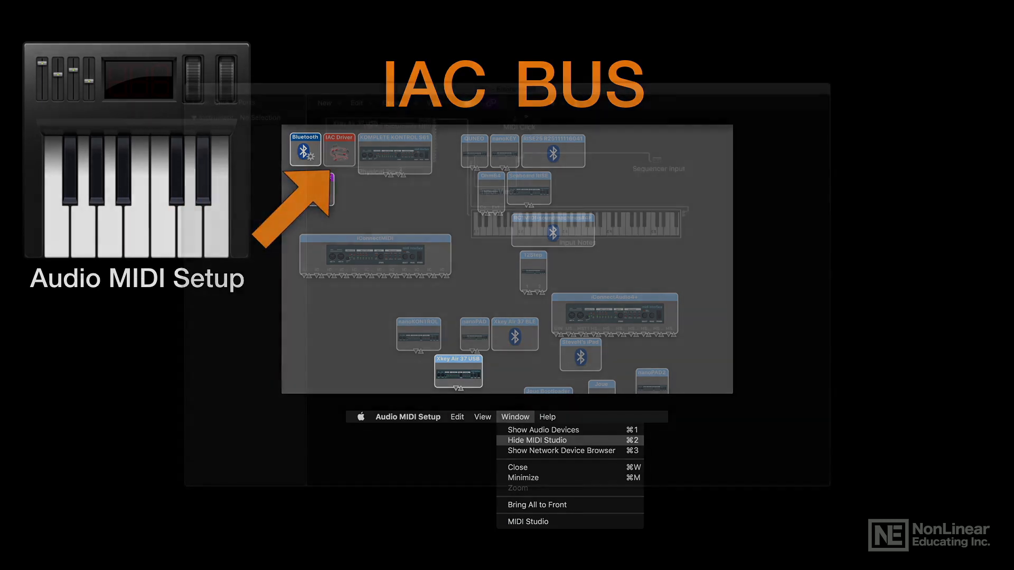
Let the MIDI Studio image settle cropped above the Window menu screenshot.
{"action": "left_click", "coordinate": [527, 520]}
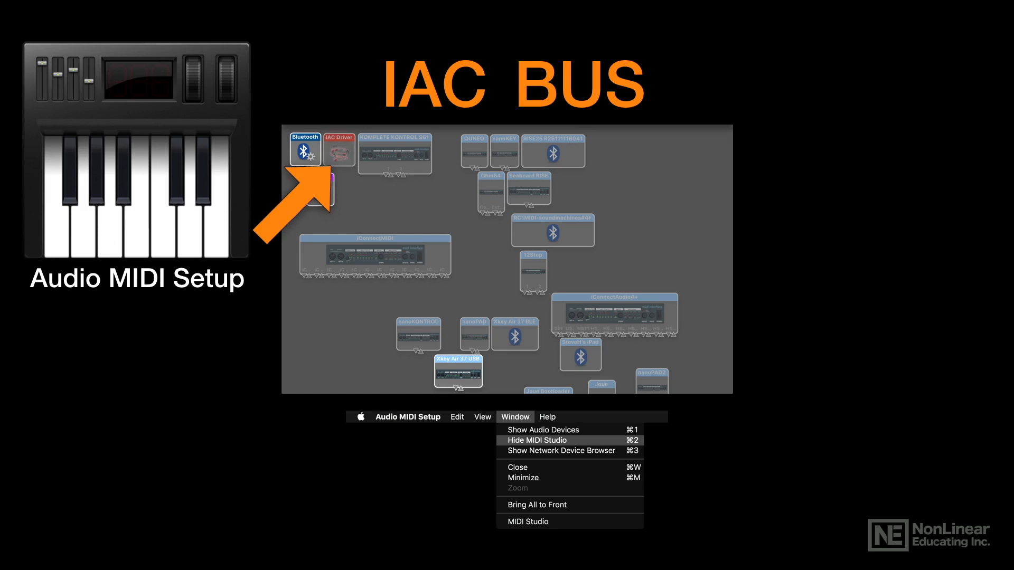
Reveal the IAC Driver Properties panel with its 'IAC Properties' caption on the right.
{"action": "double_click", "coordinate": [338, 149]}
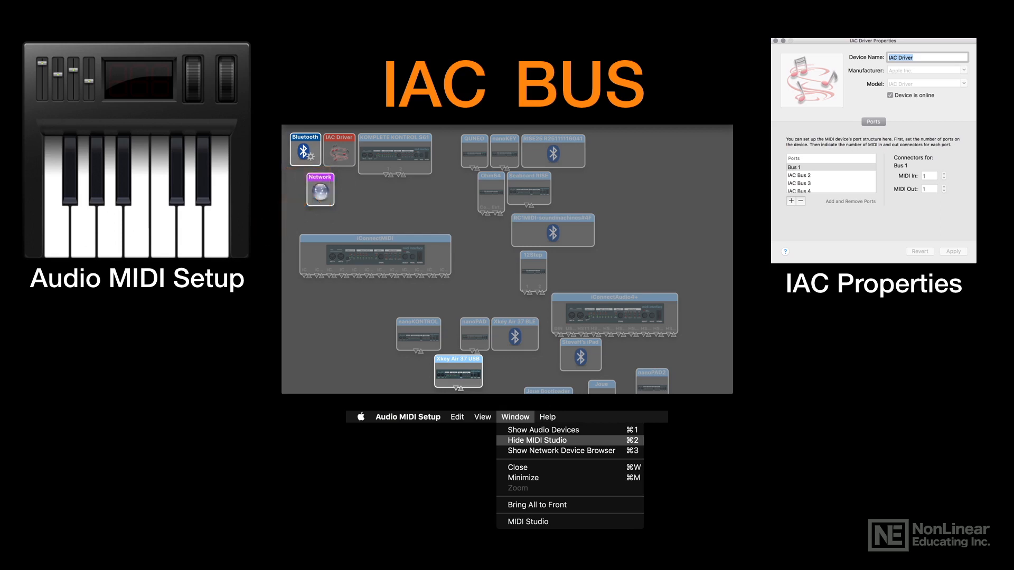